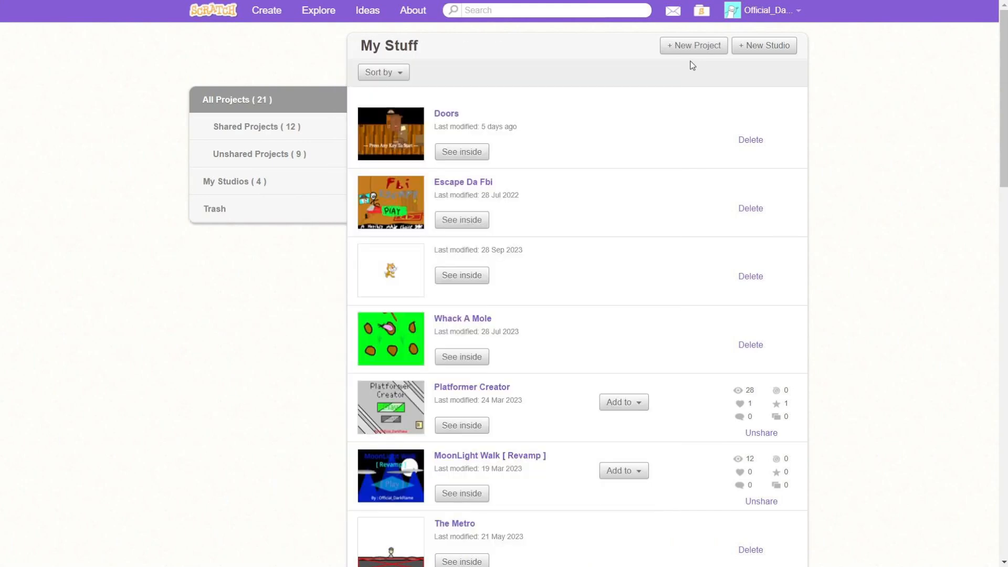
# - Create a new Scratch project for the Blade Ball game
pyautogui.click(693, 45)
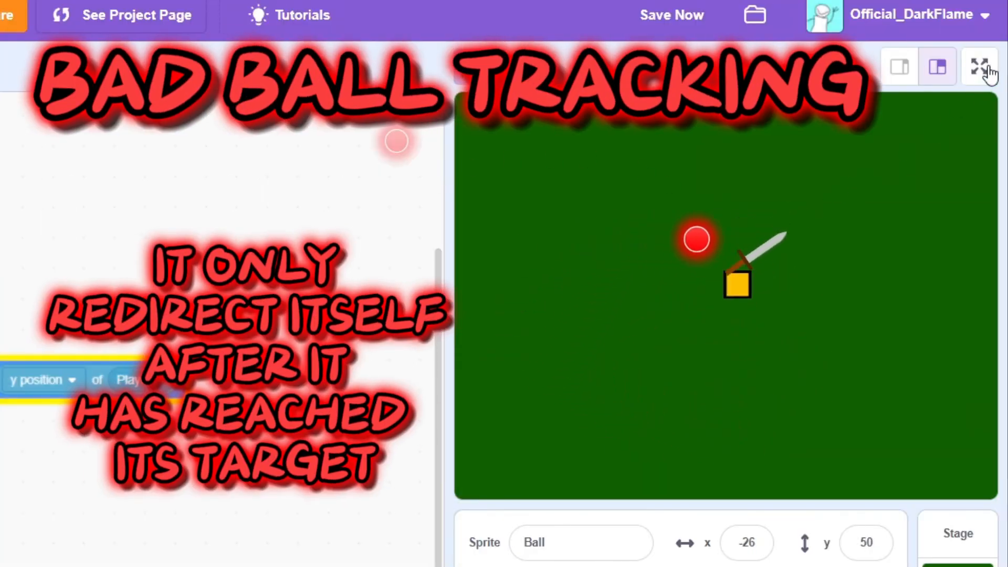
# - Run the project so the ball glides to the Player's x and y position
pyautogui.click(978, 68)
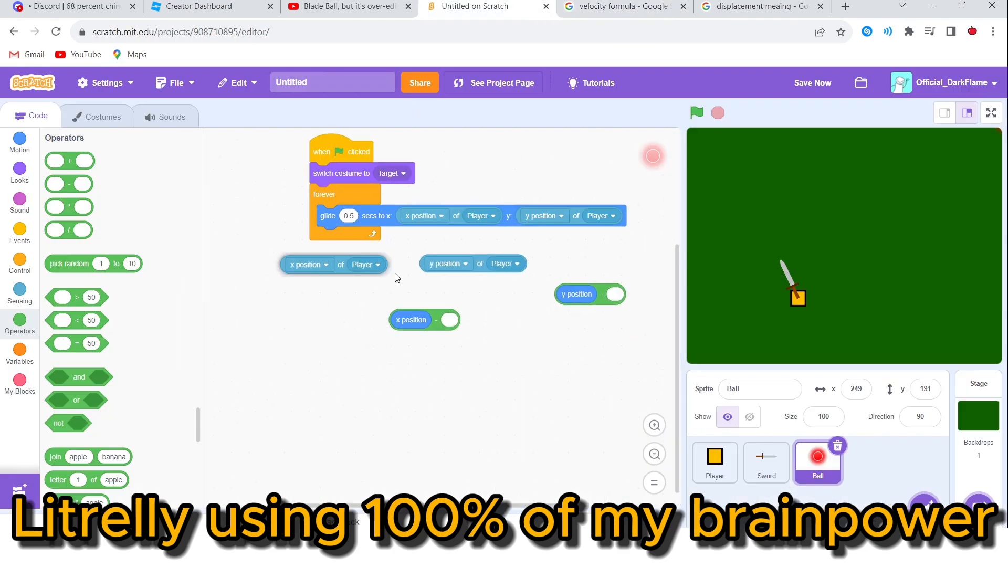
# - Look up the Pythagorean distance formula on Google, then return to the Scratch tab
pyautogui.click(758, 7)
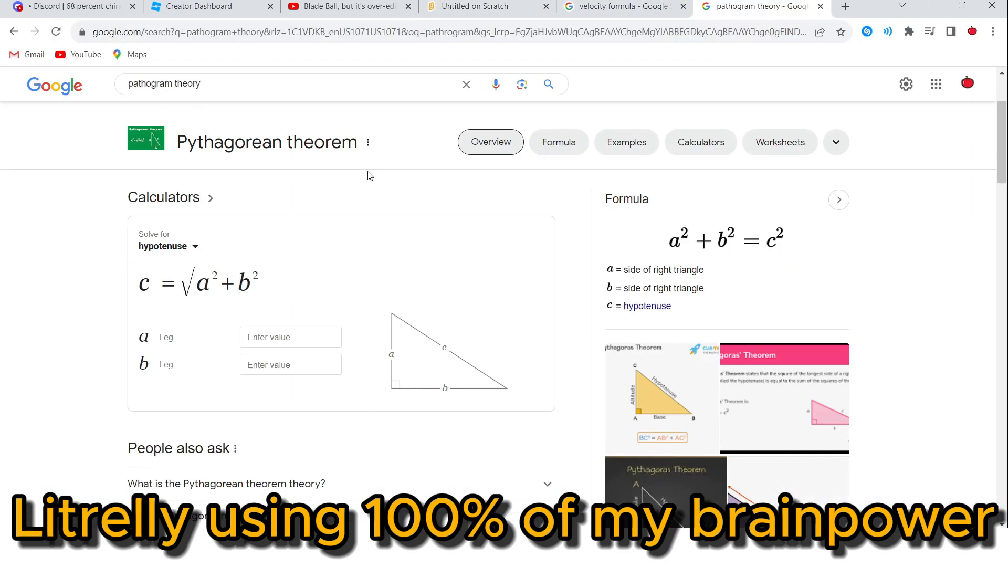
pyautogui.click(478, 6)
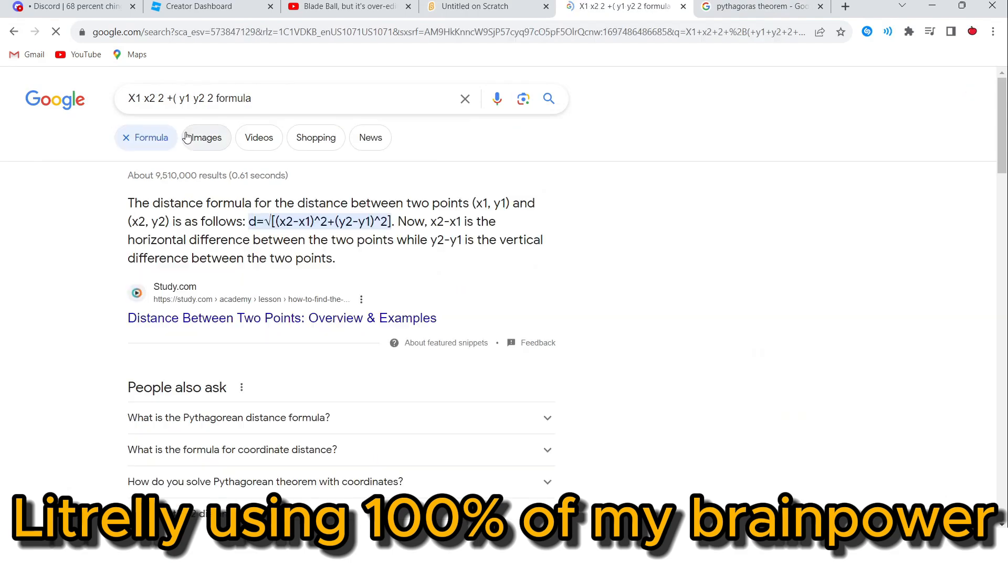
pyautogui.click(474, 6)
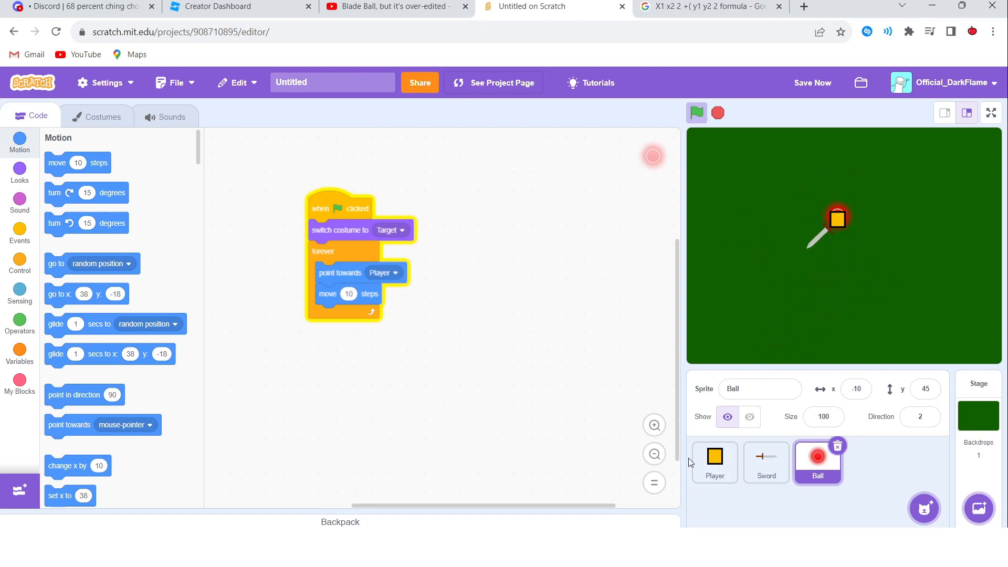
# - Save the project as Bladeball and show the game stage full screen
pyautogui.click(714, 462)
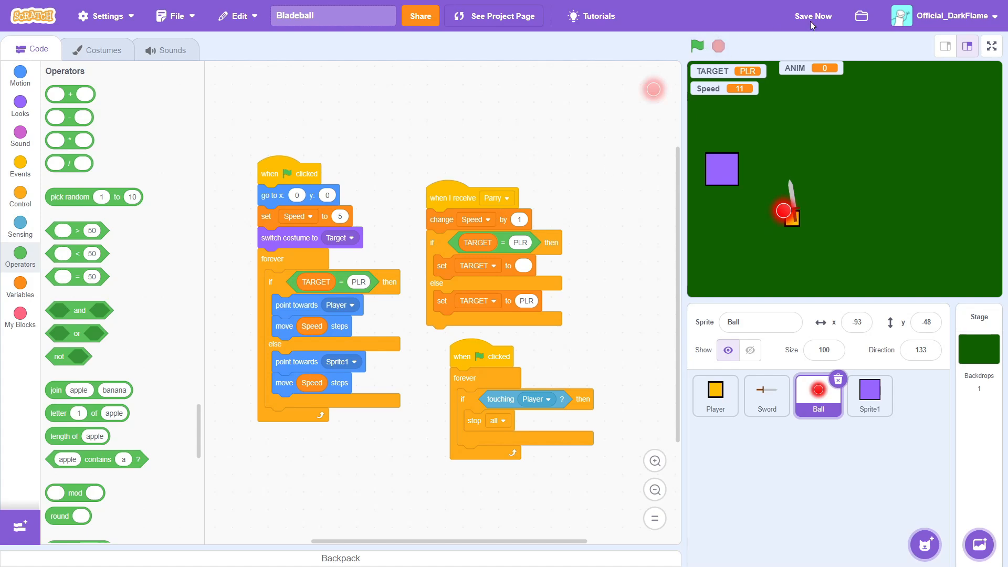
pyautogui.click(813, 16)
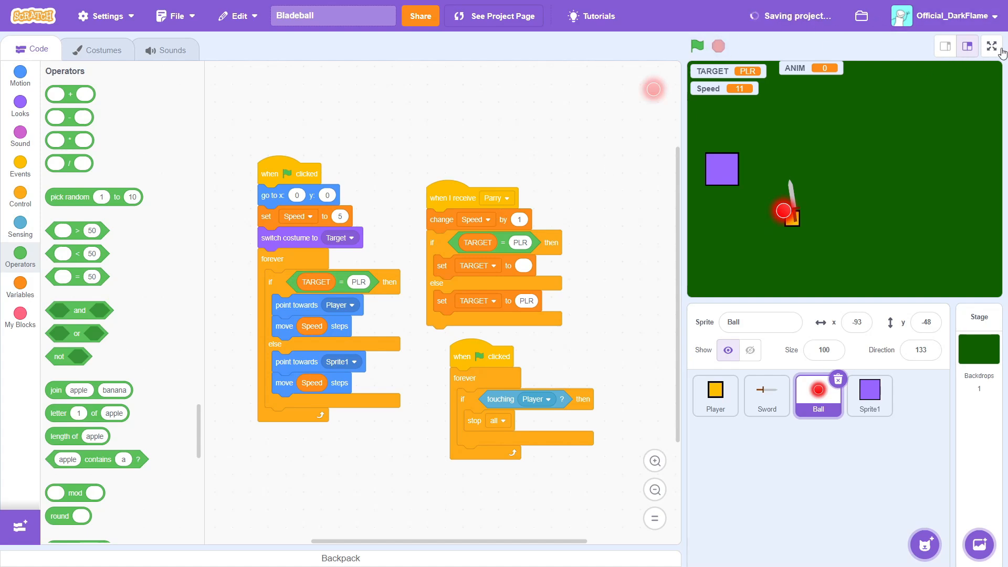
pyautogui.click(991, 45)
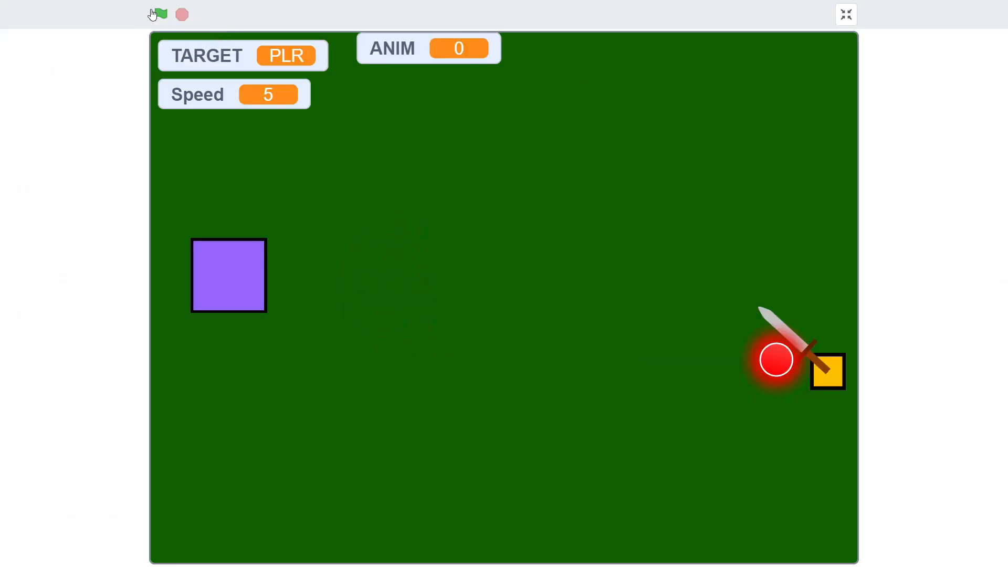
# - Start the game with the green flag and parry the incoming red ball
pyautogui.click(161, 14)
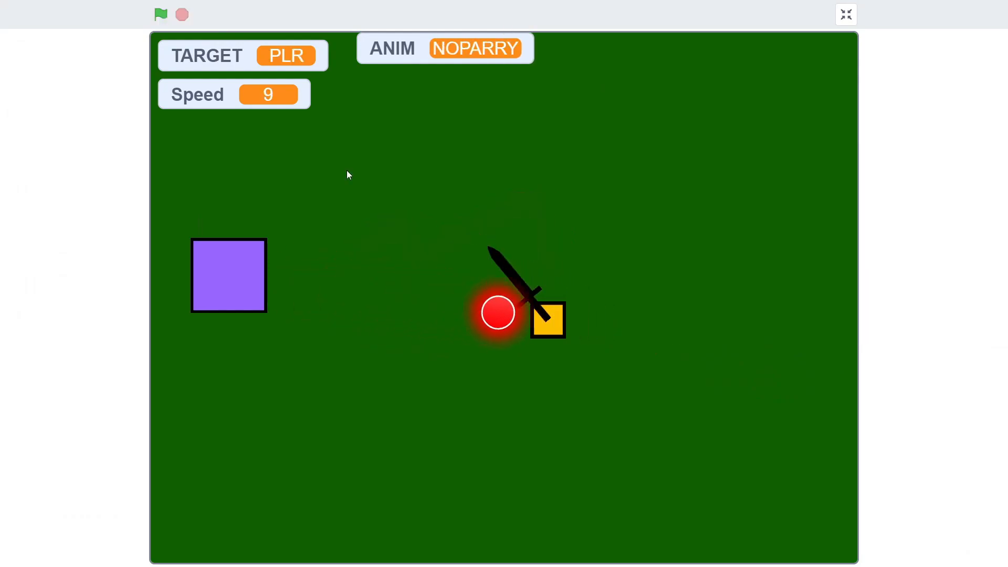
pyautogui.click(160, 14)
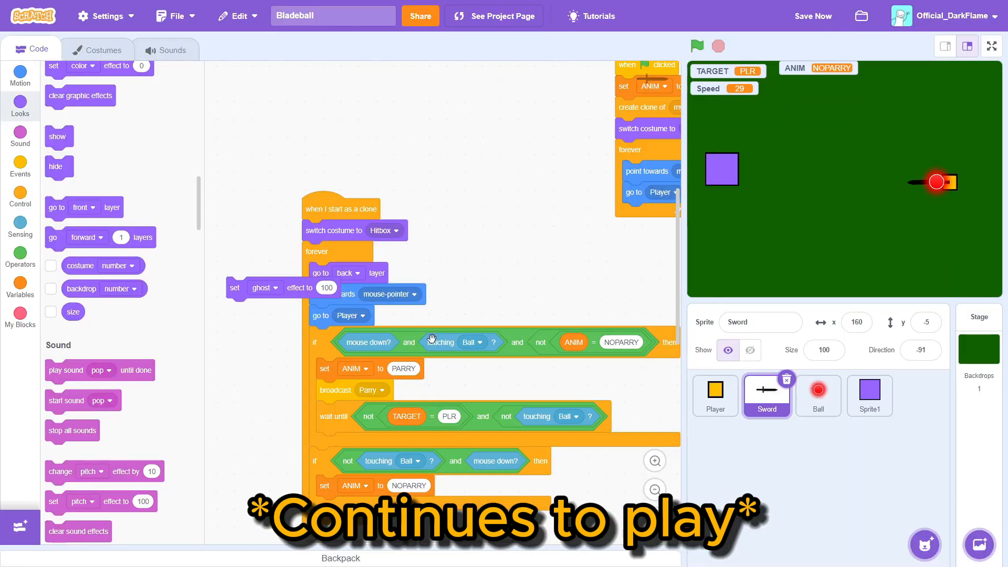
# - Playtest again, download OP Auto Clicker, and return to the Bladeball project tab
pyautogui.click(96, 49)
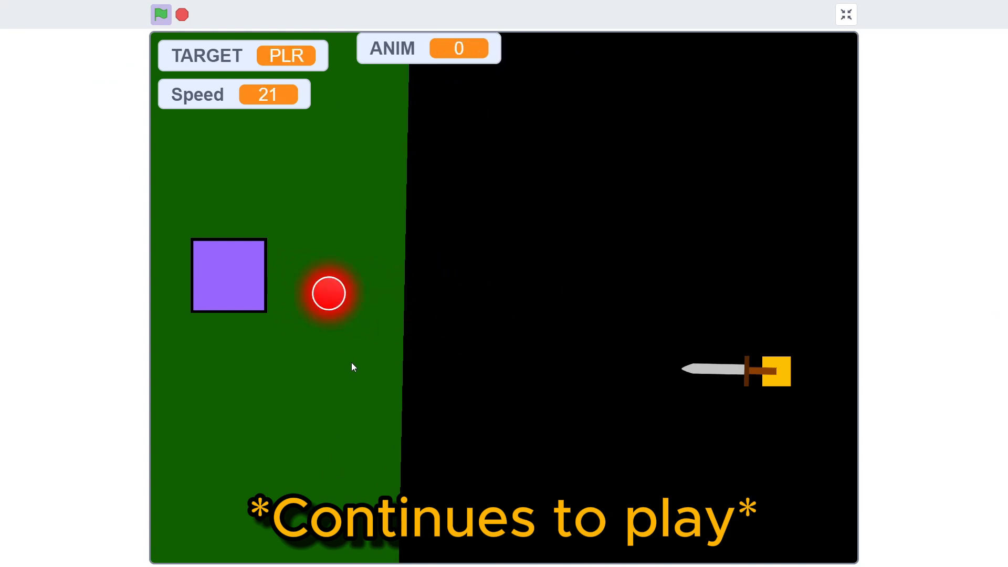
pyautogui.click(846, 15)
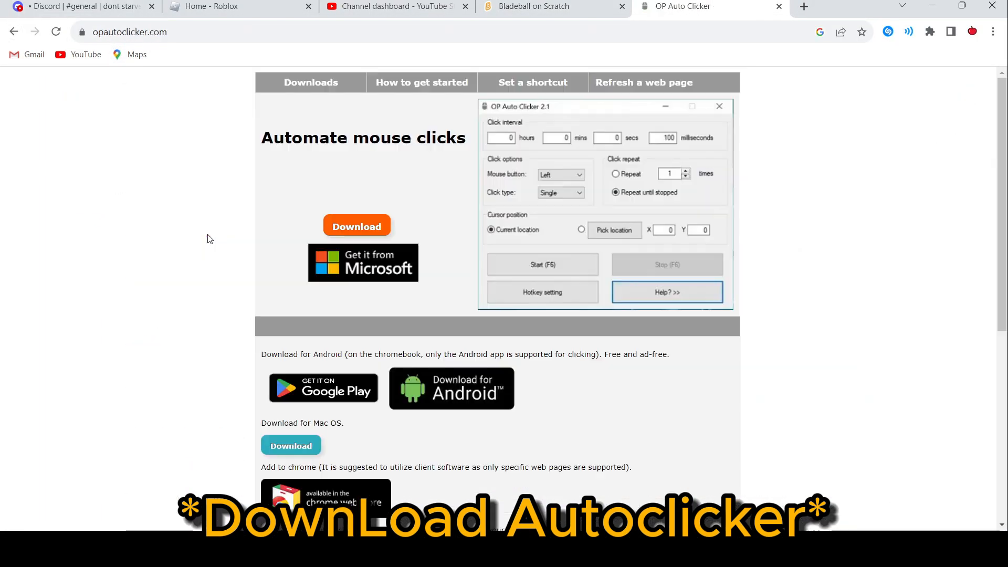
pyautogui.click(357, 226)
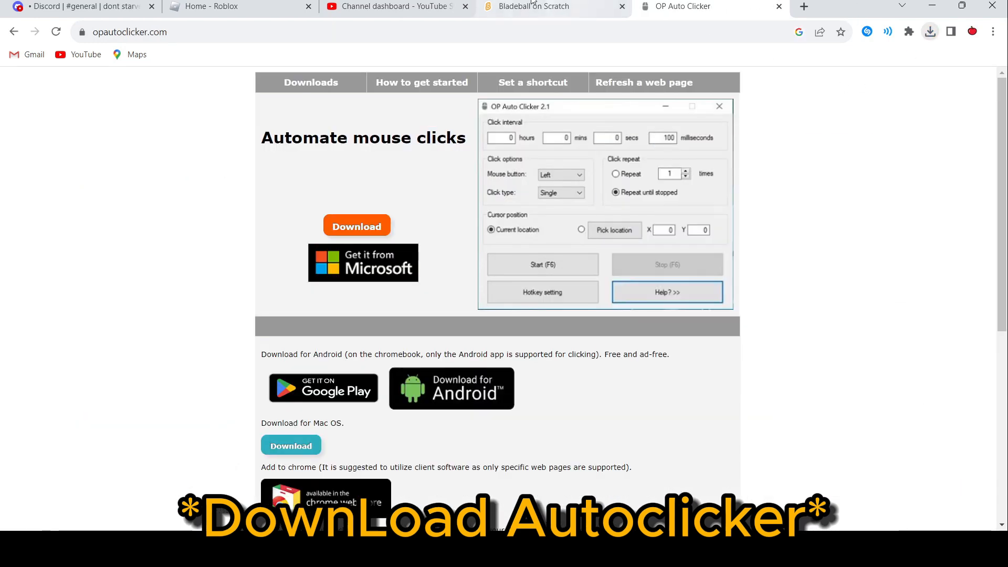
pyautogui.click(534, 6)
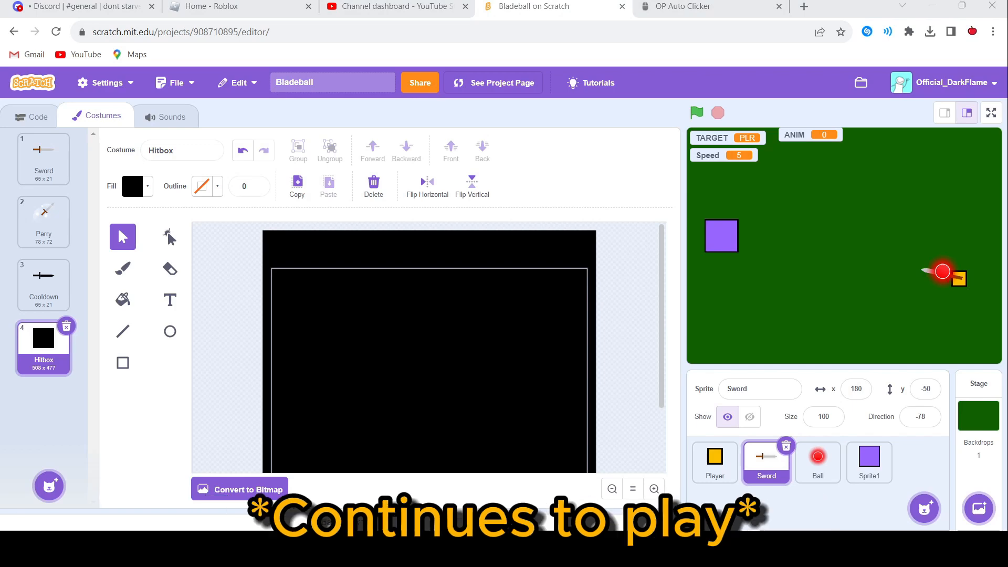
# - Playtest full screen, parrying the ball as Speed climbs toward 50
pyautogui.click(990, 112)
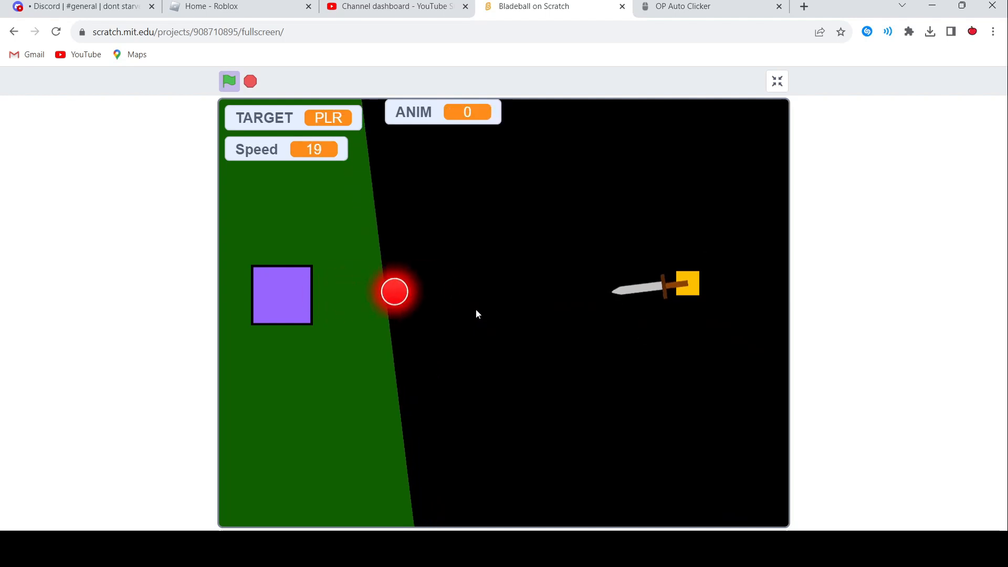
pyautogui.click(777, 81)
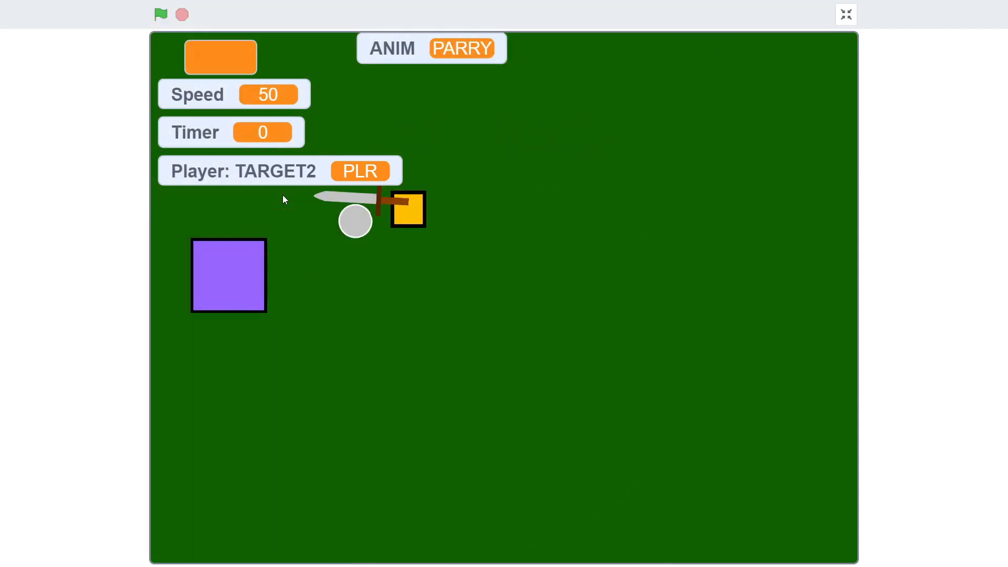
# - Run the game on the grass backdrop and parry the ball from the Hard Bot
pyautogui.click(160, 14)
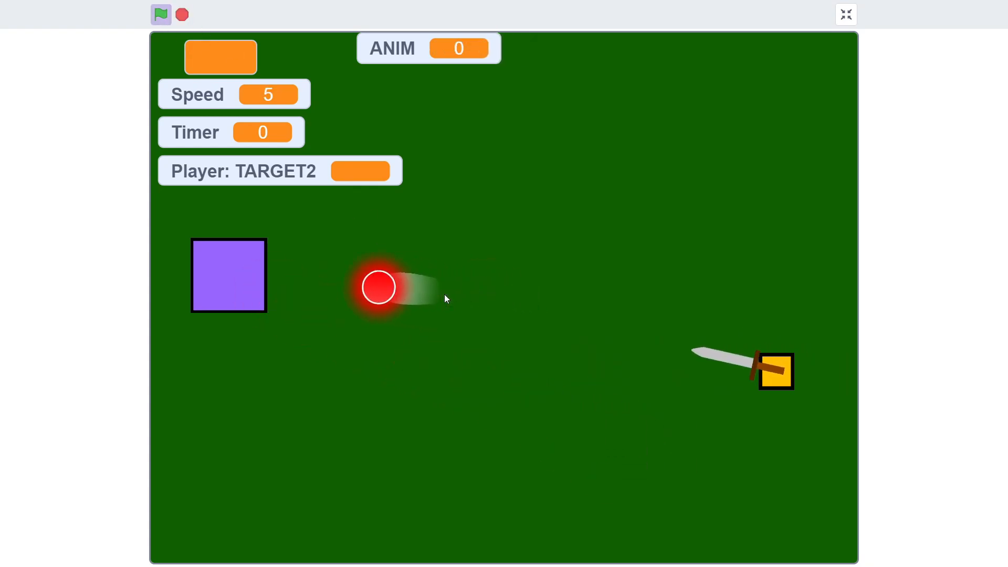
pyautogui.click(161, 14)
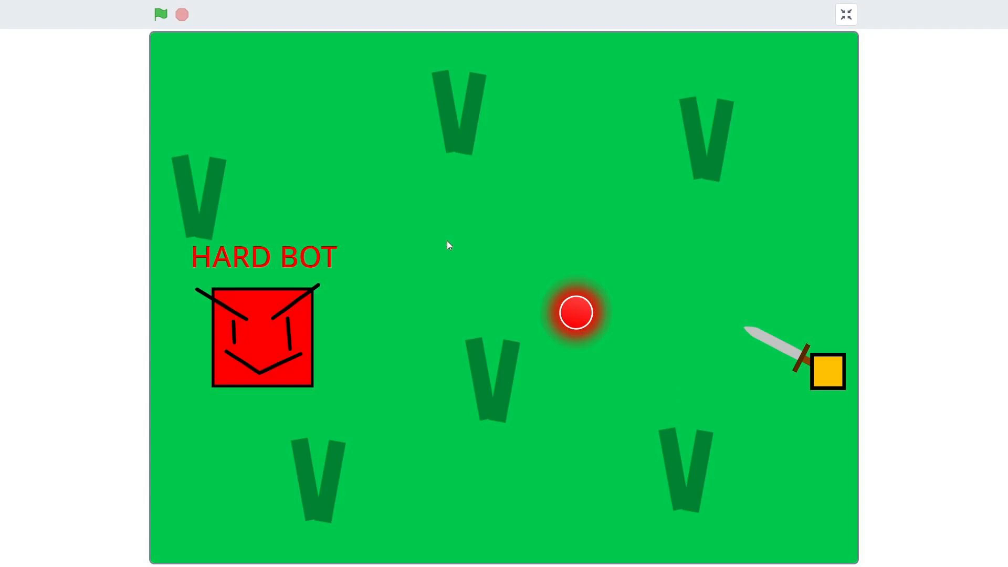
# - Play a match until the HARD BOT WINS banner, then restart with the green flag
pyautogui.click(159, 15)
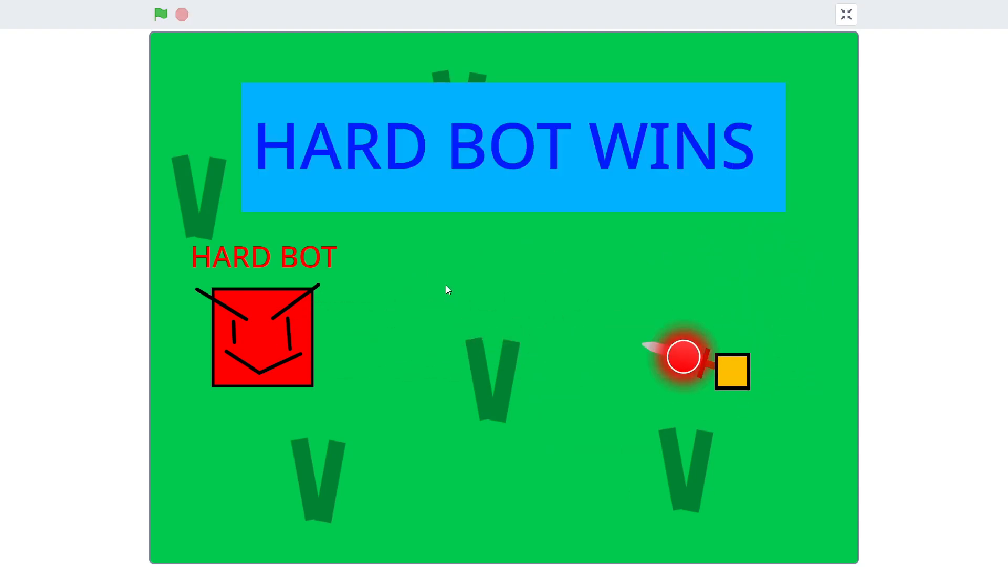
pyautogui.click(161, 15)
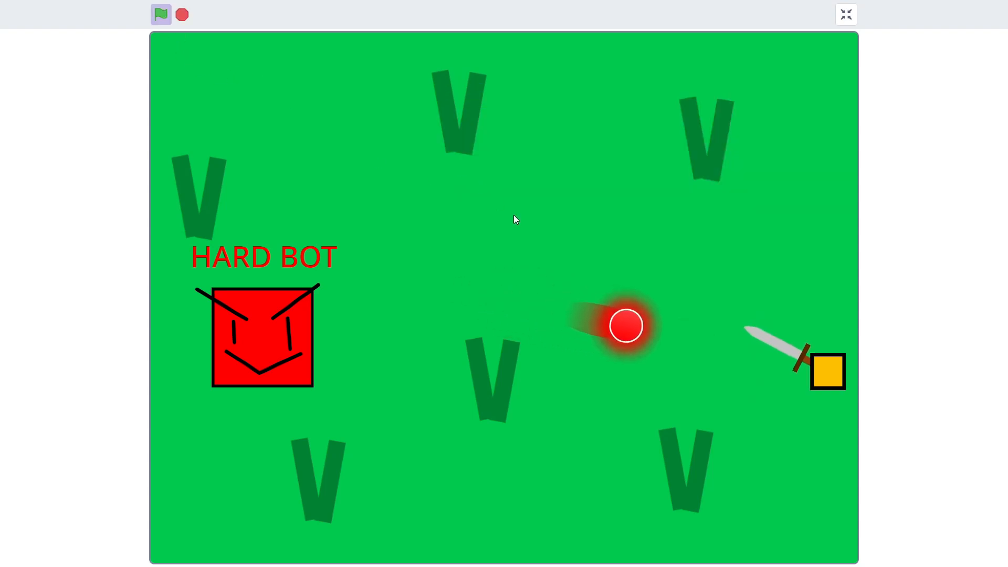